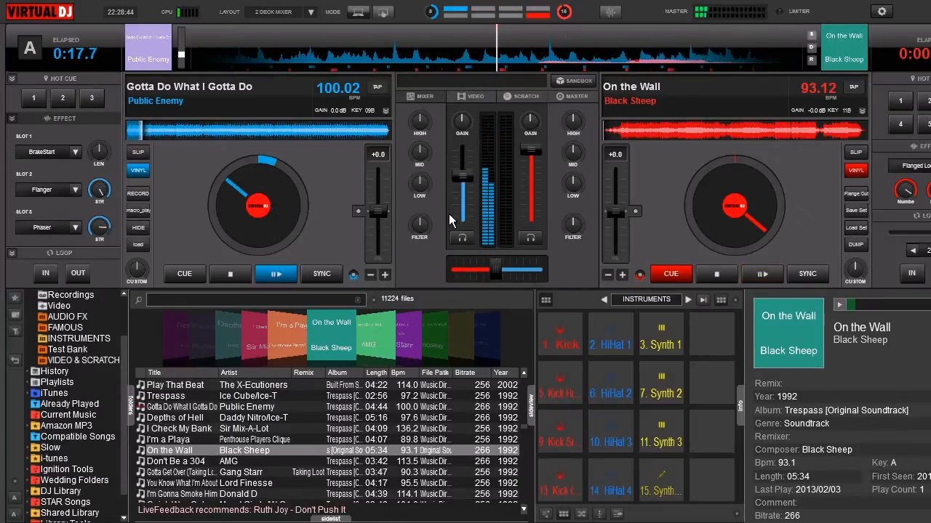
Step: Bring up the VU meter's context menu of display options on the mixer
{"action": "right_click", "coordinate": [497, 196]}
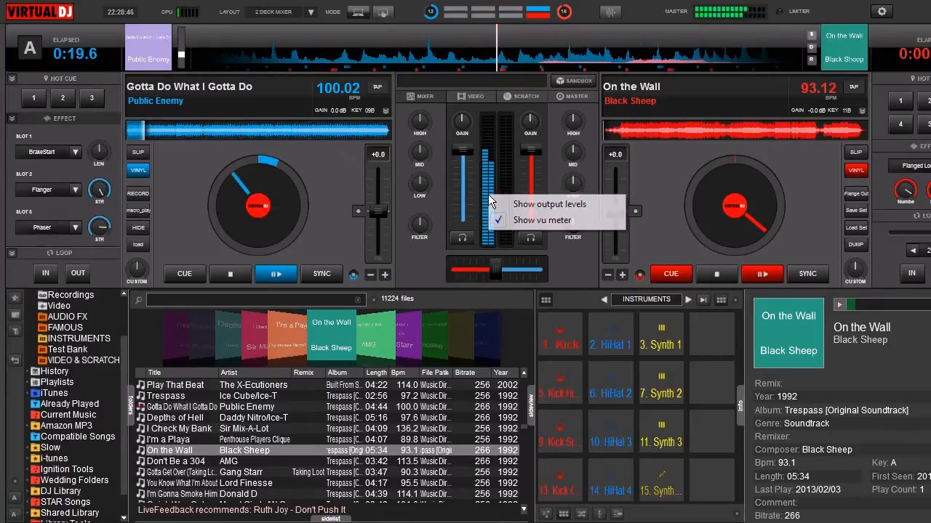
{"action": "mouse_move", "coordinate": [534, 204]}
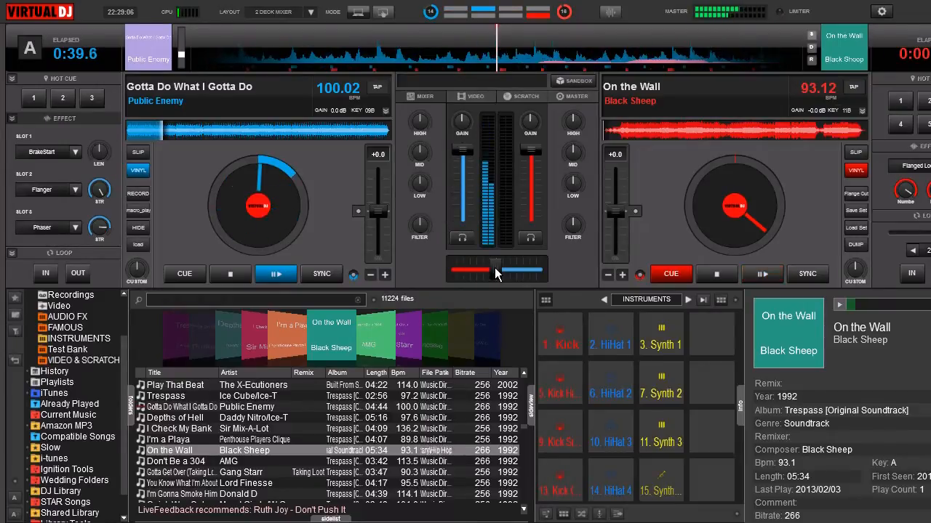
Step: Slide the crossfader fully right to cut deck A's Public Enemy track from the output
{"action": "left_click_drag", "start_coordinate": [491, 272], "coordinate": [501, 272]}
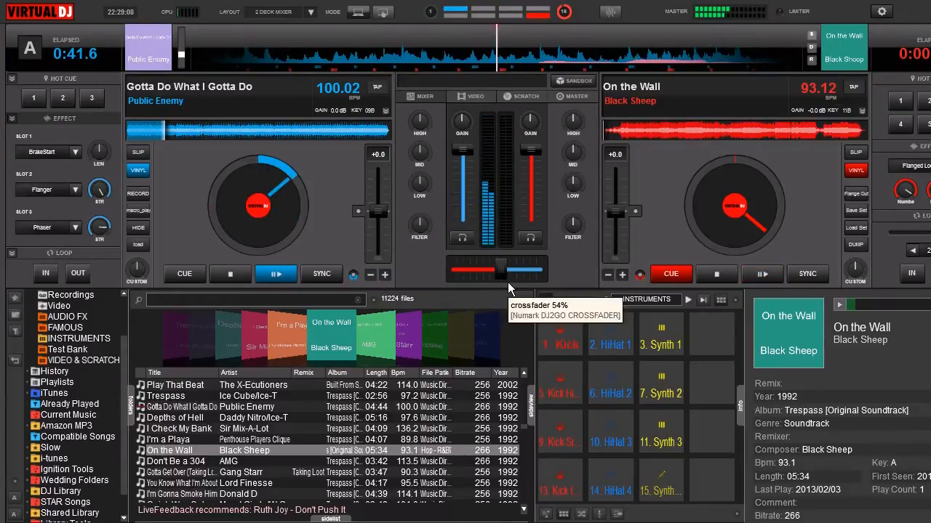
{"action": "left_click_drag", "start_coordinate": [502, 270], "coordinate": [541, 271]}
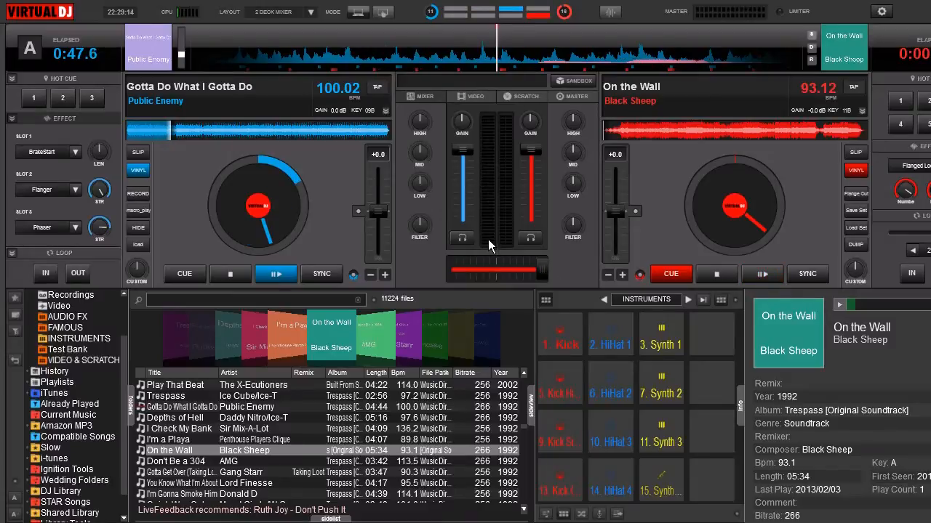
{"action": "mouse_move", "coordinate": [494, 231]}
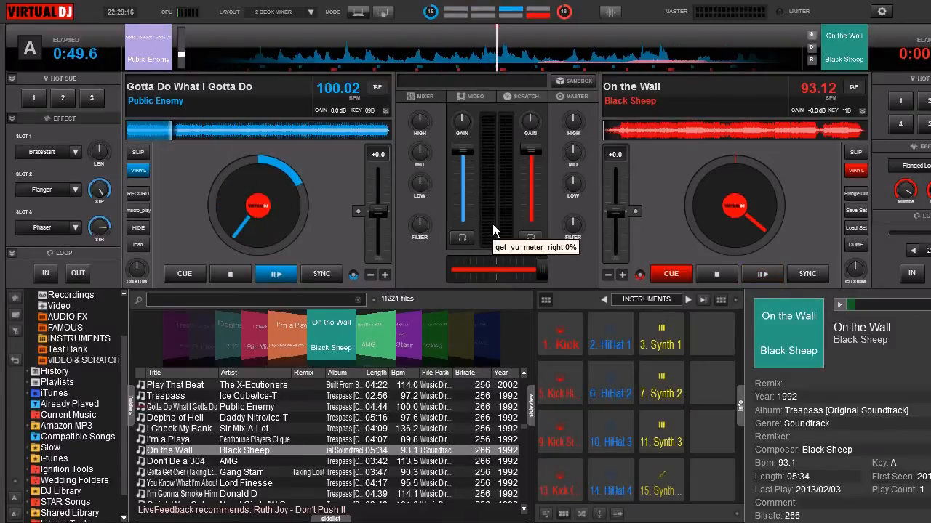